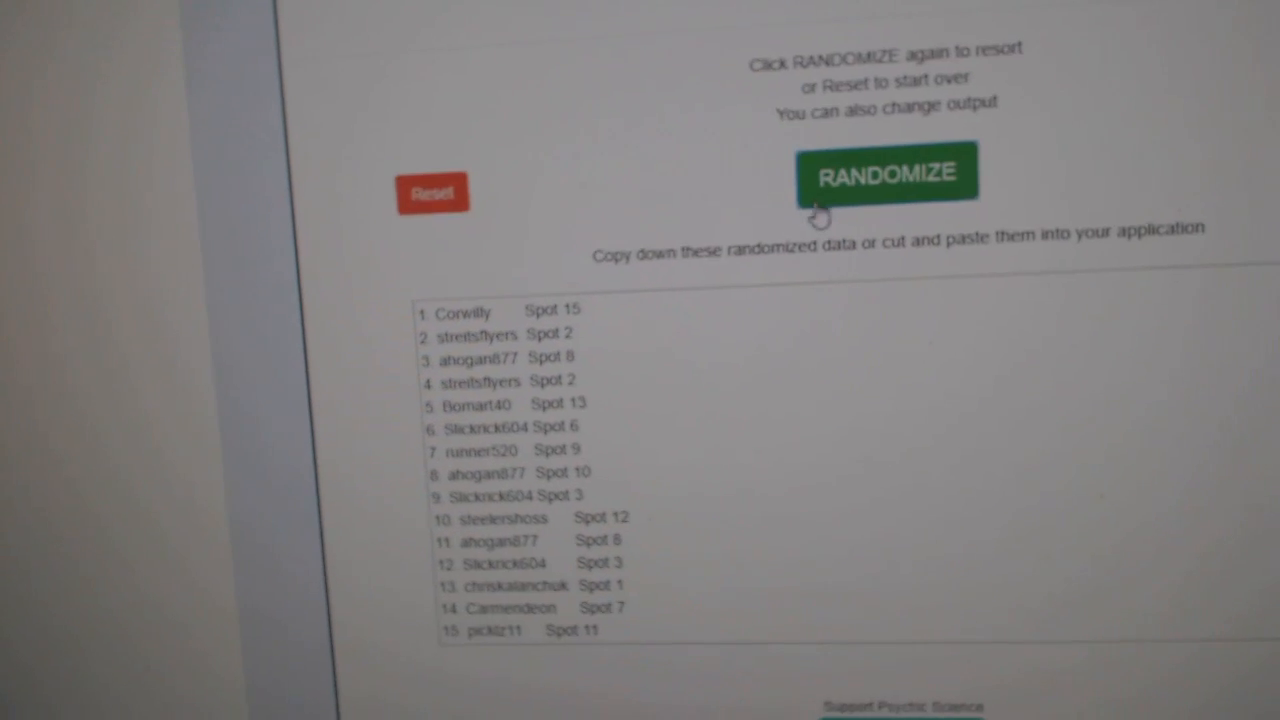
Reshuffle the participant usernames with their spots and copy the randomized output list
click(886, 172)
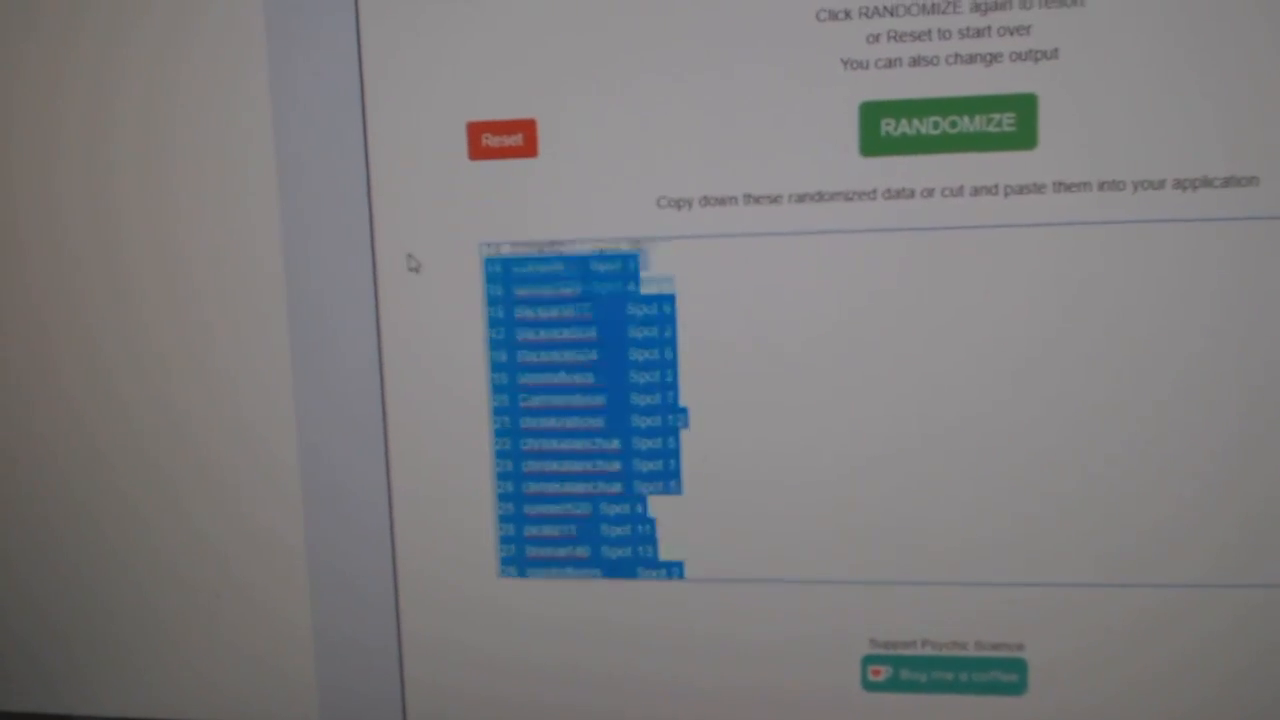
click(948, 124)
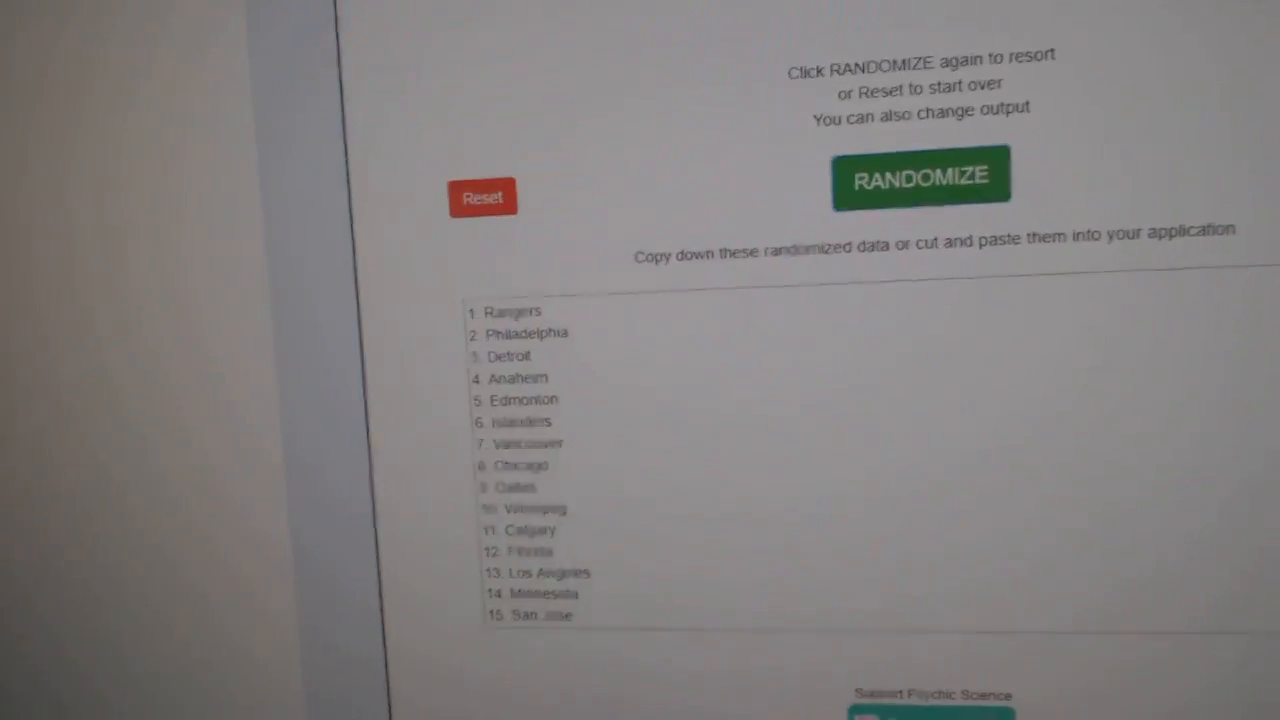
Randomize the 30 NHL teams to get a shuffled order starting San Jose, Arizona, Columbus
click(920, 176)
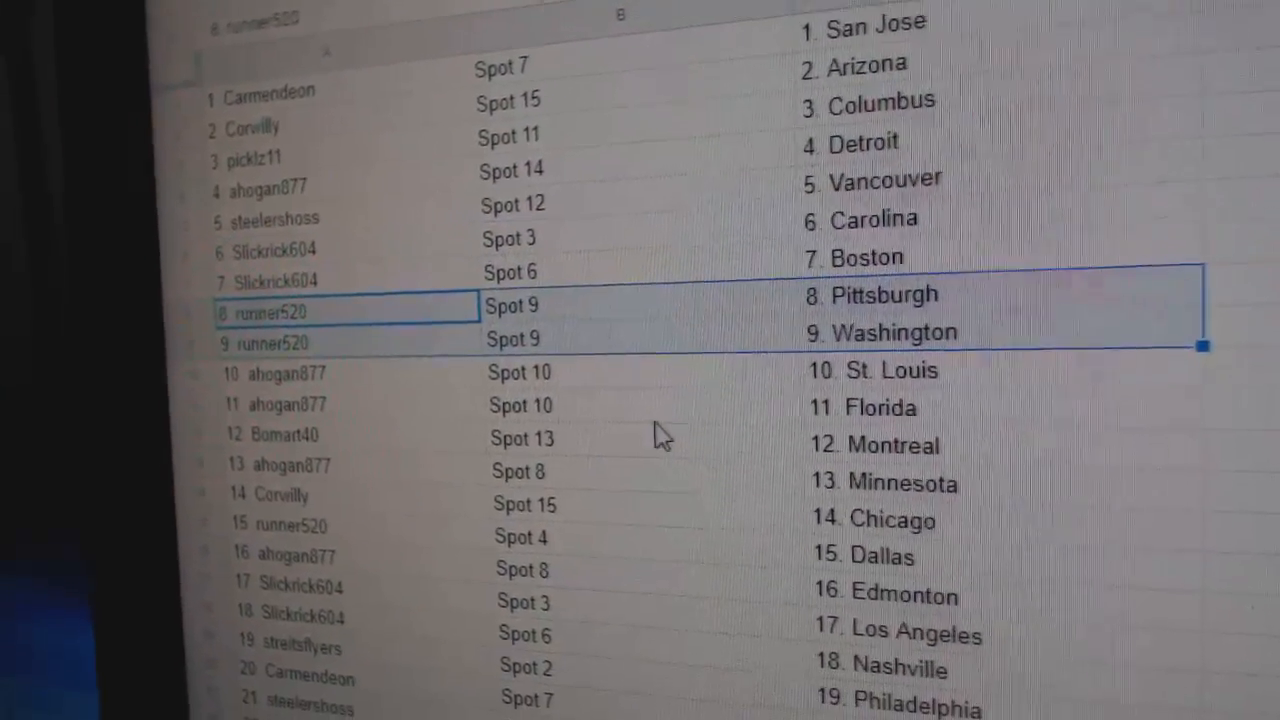
Scroll down the paired rows to check the pairings, reaching entry 17, Spot 3 beside Los Angeles
scroll(down, 3)
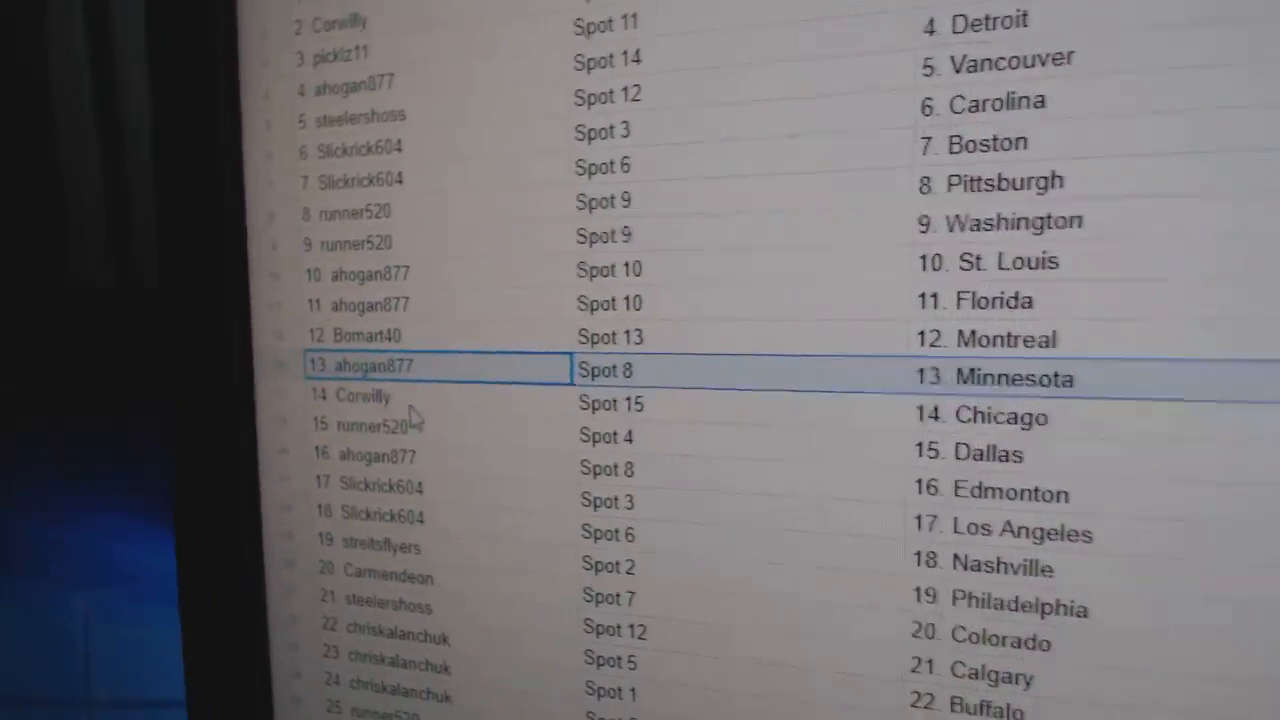
scroll(down, 3)
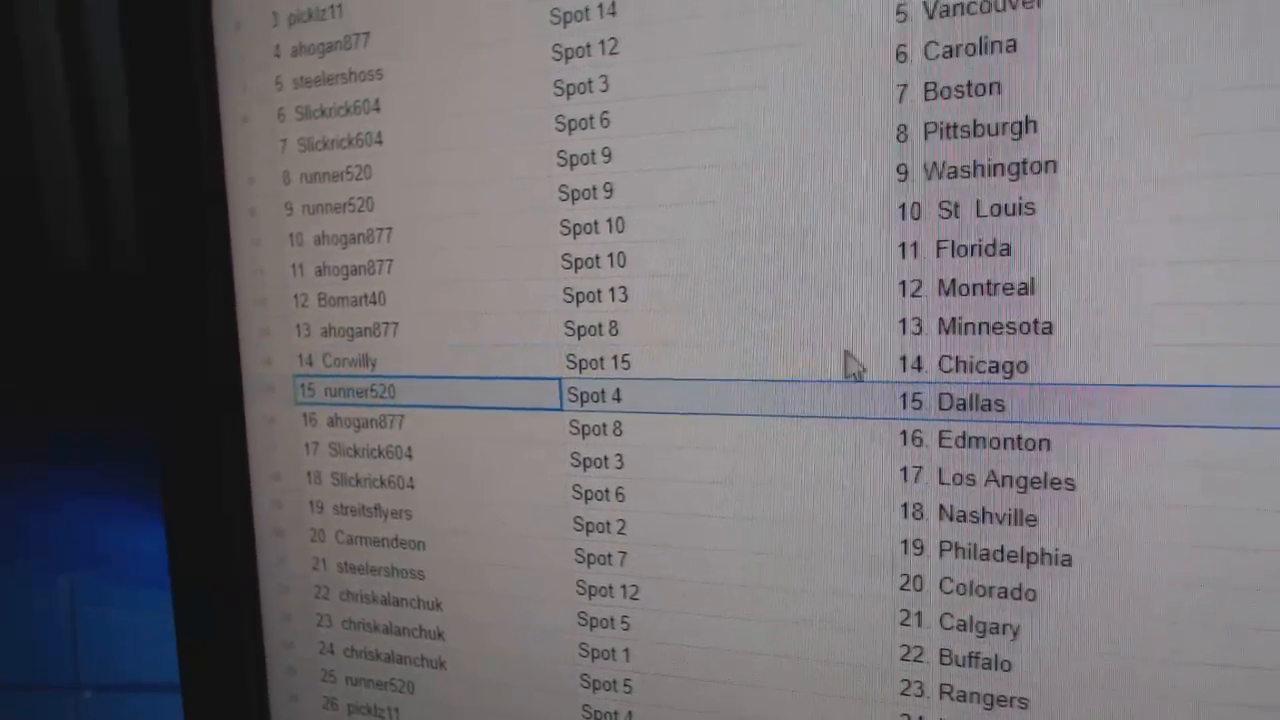
scroll(down, 3)
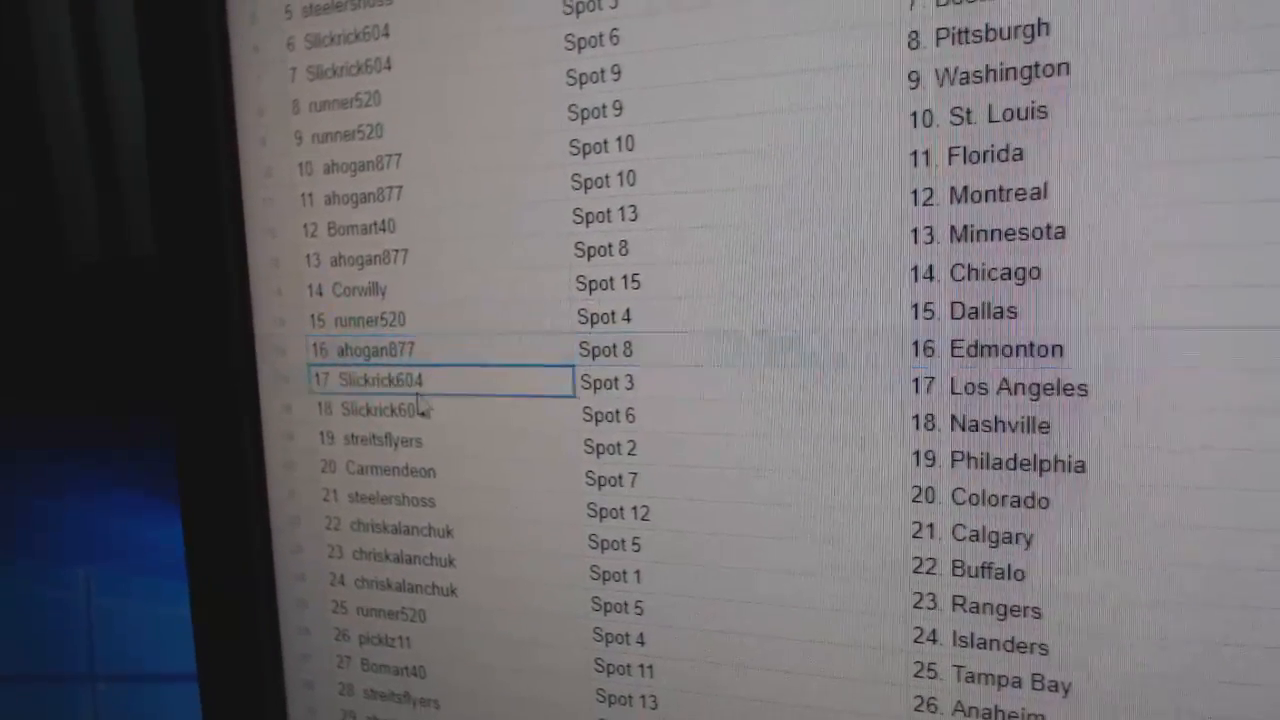
scroll(down, 3)
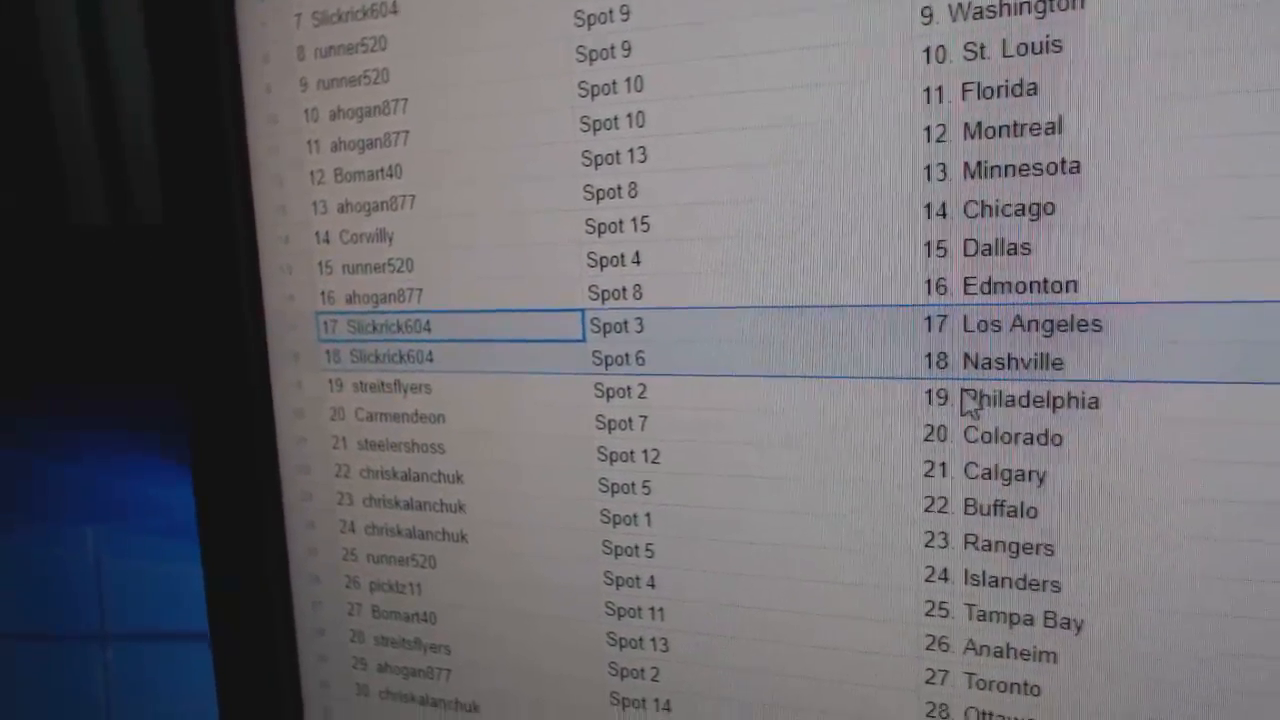
scroll(down, 3)
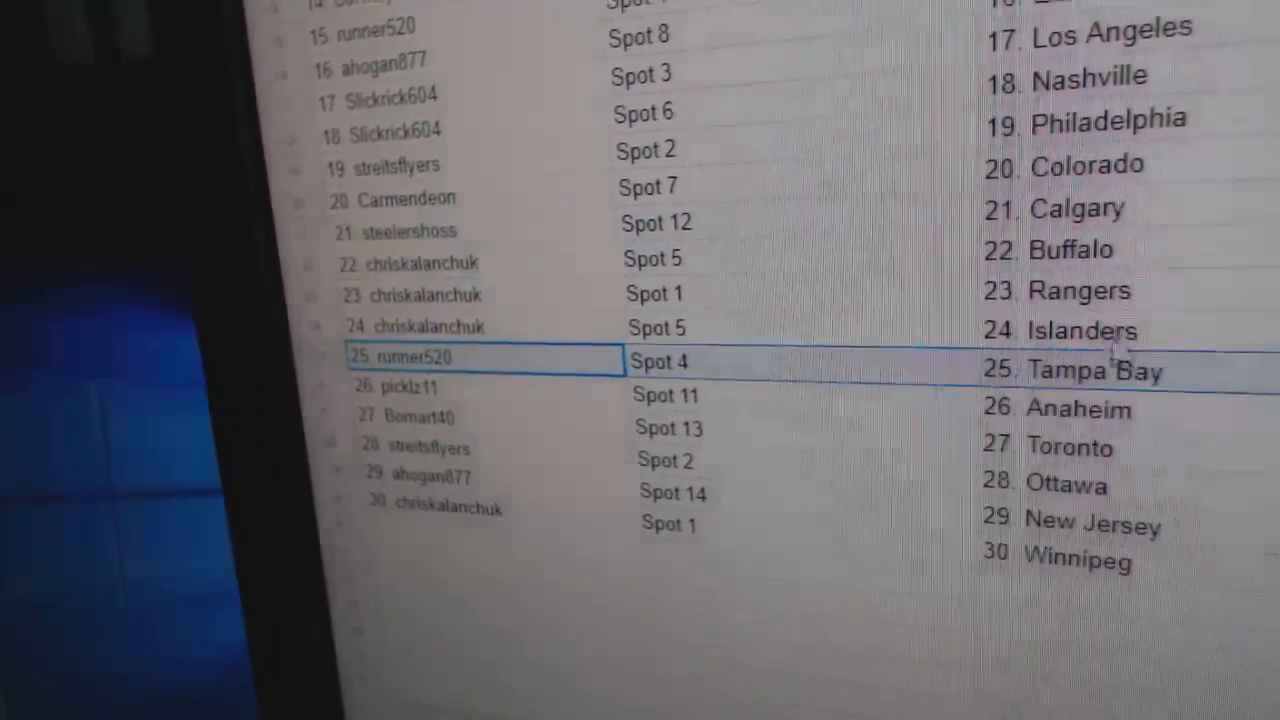
scroll(down, 3)
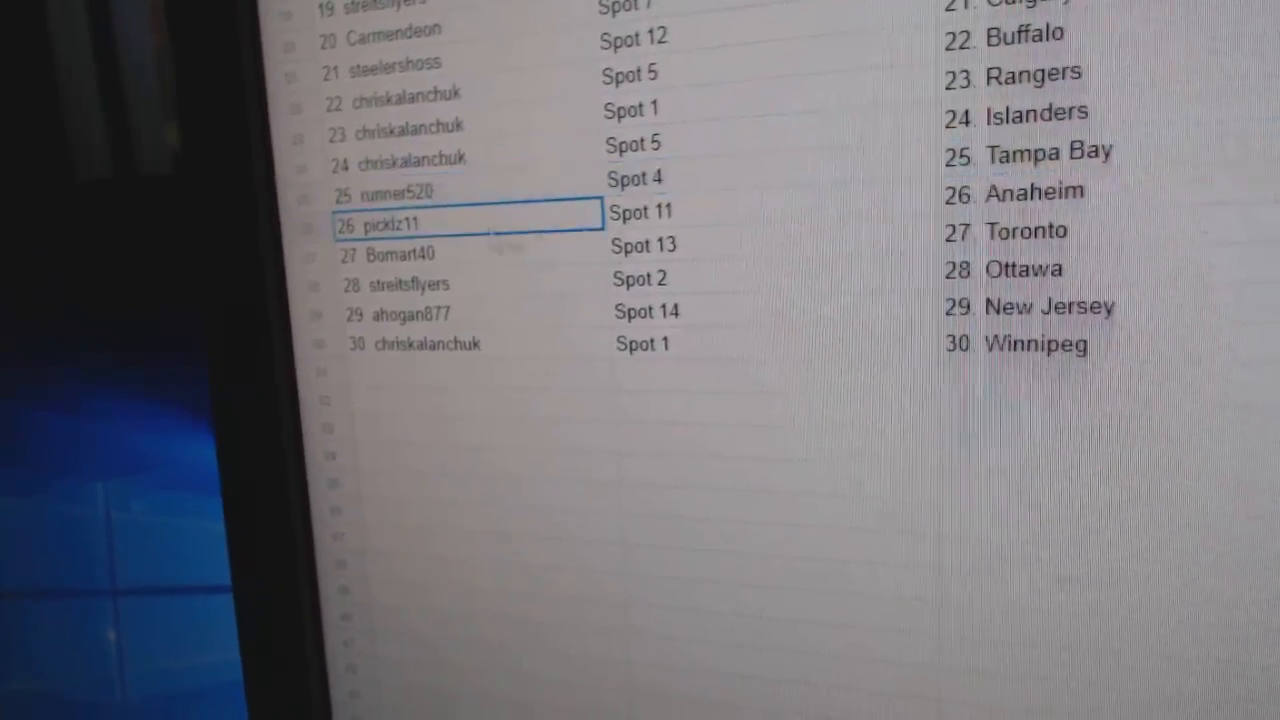
click(380, 260)
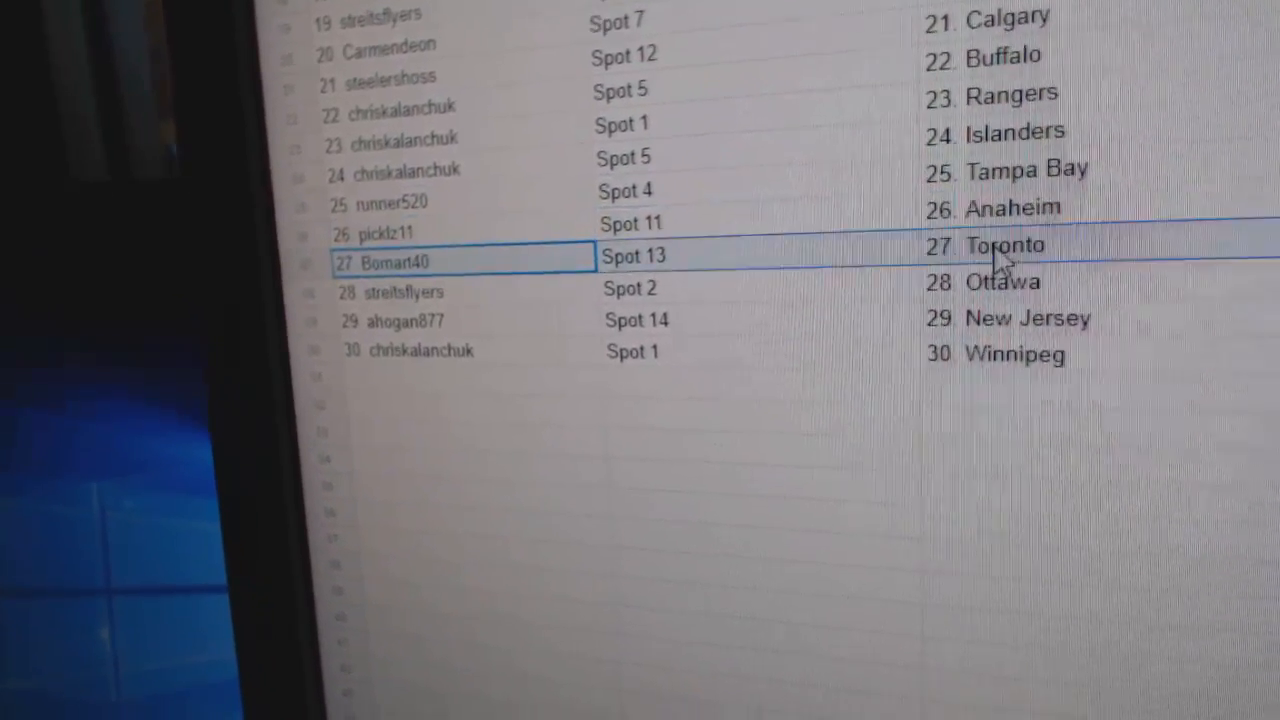